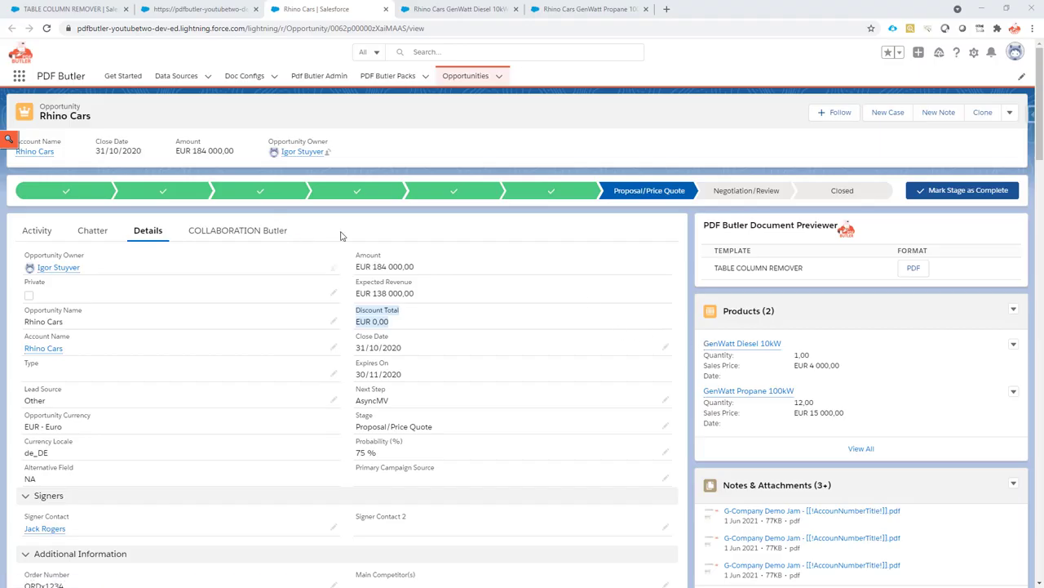
mouse_move(734, 343)
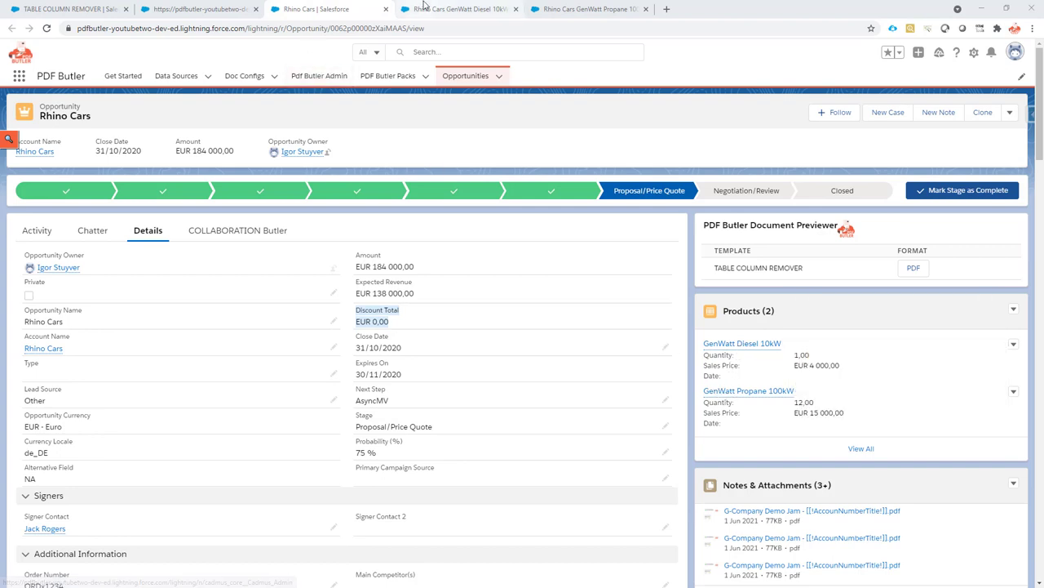
Review the GenWatt Diesel 10kW and Propane 100kW product lines, then return to the Rhino Cars opportunity
left_click(738, 343)
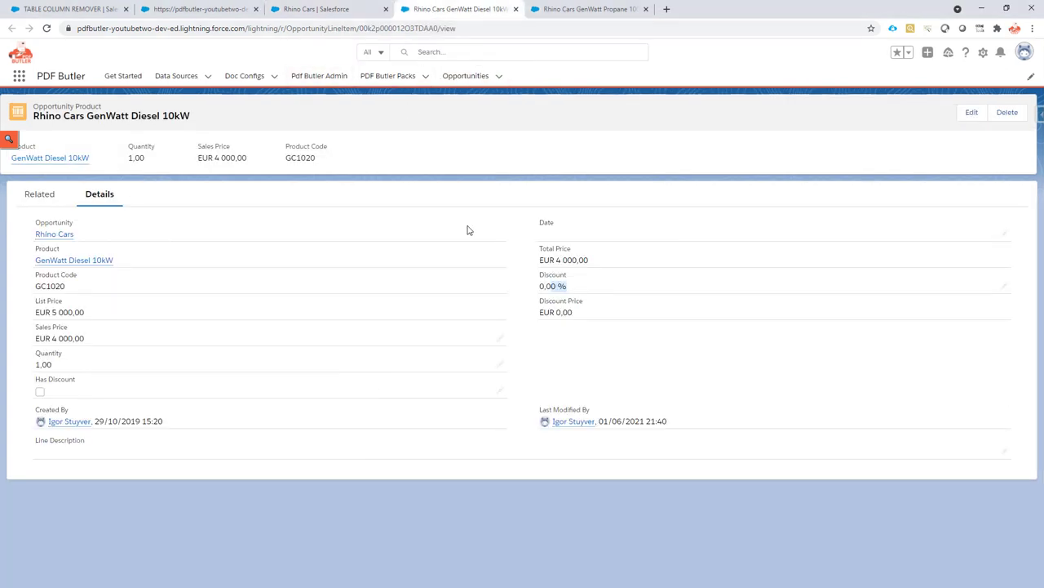
mouse_move(539, 288)
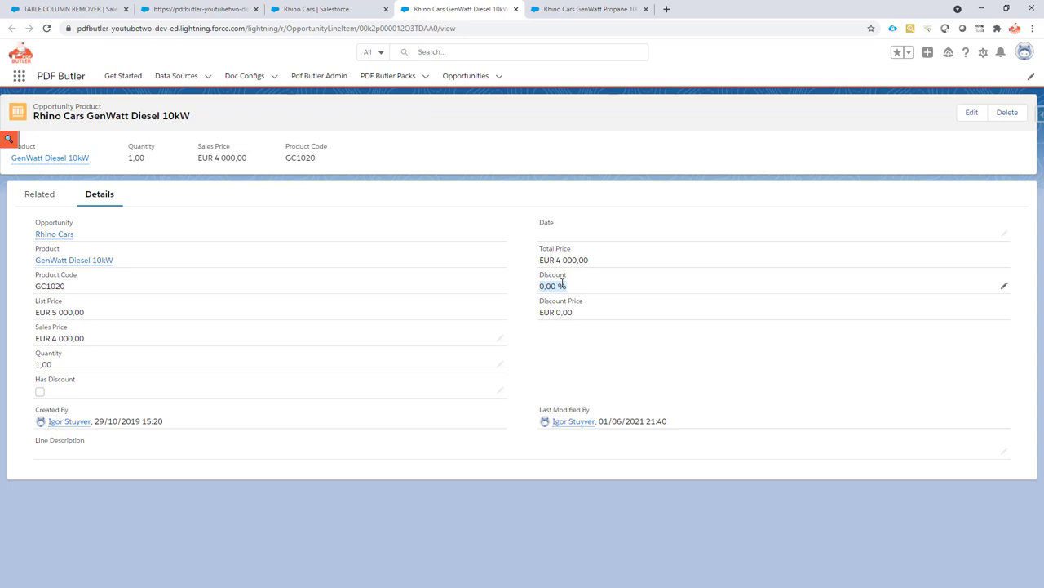
left_click(596, 10)
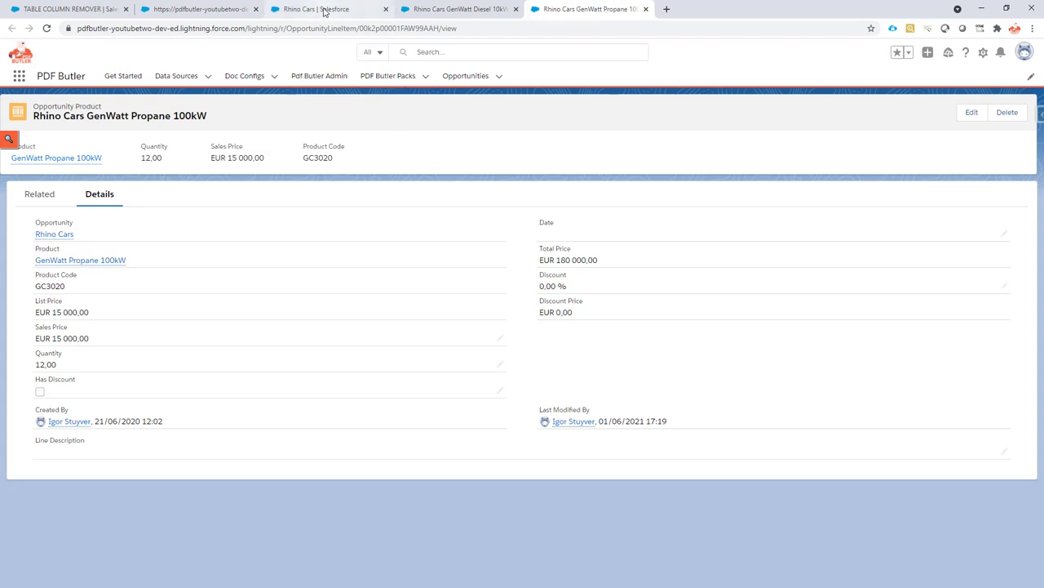
left_click(53, 235)
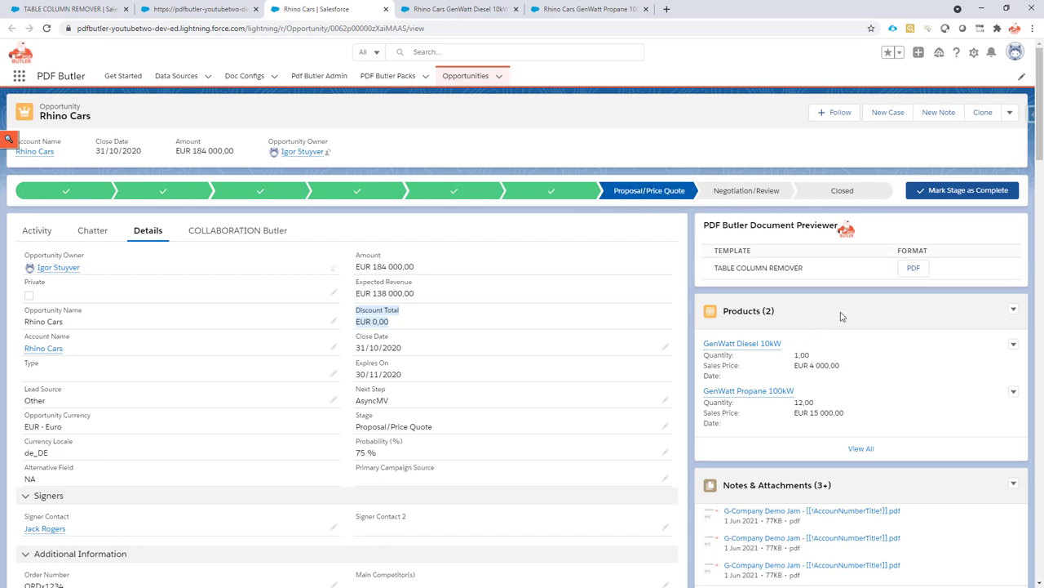
Generate the PDF Butler preview, which still shows the Discount column with 0.00 € values
left_click(912, 268)
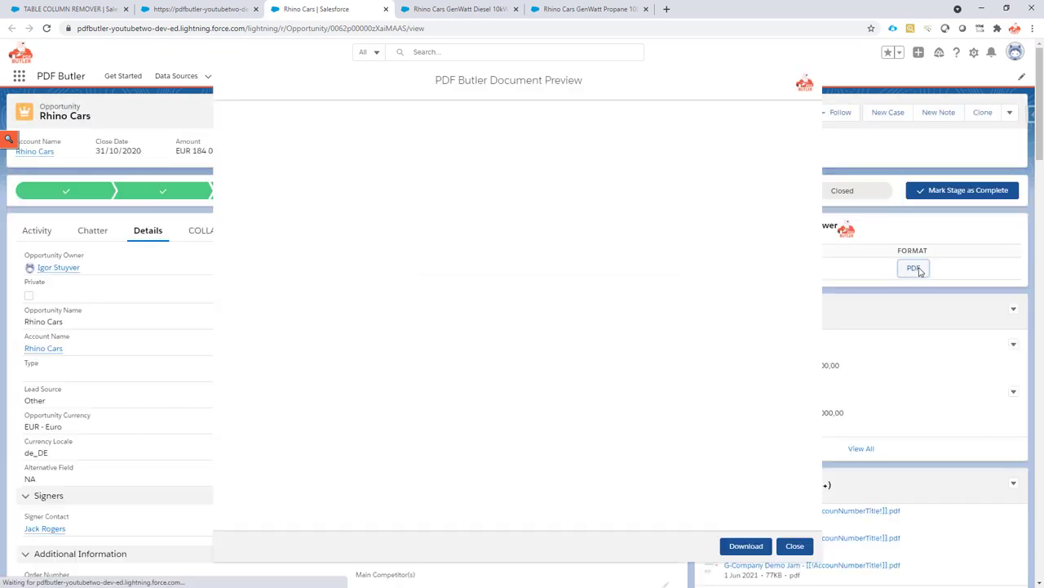
left_click(914, 267)
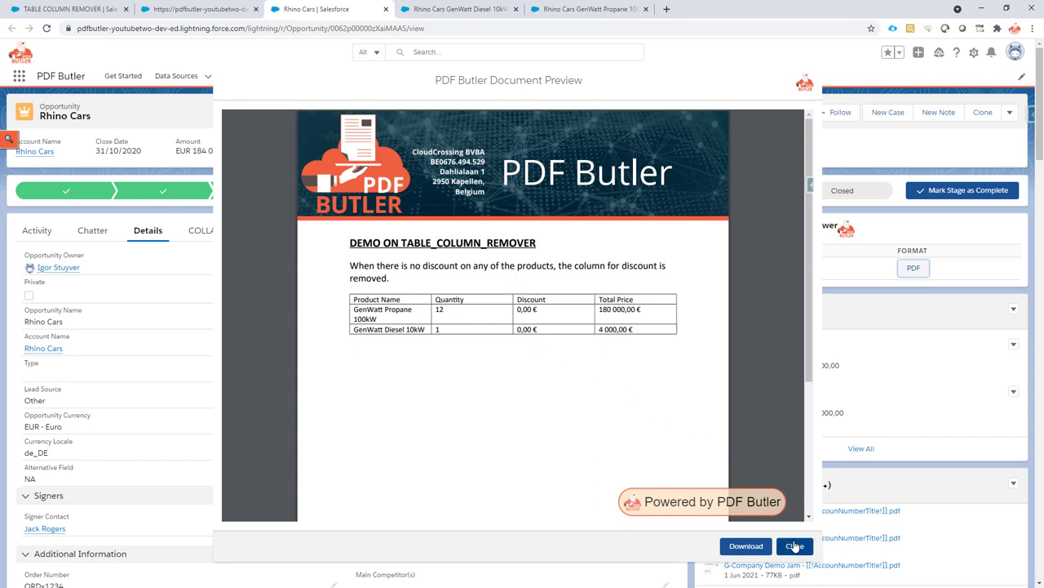
Close the document preview to reach the doc config editor
left_click(793, 545)
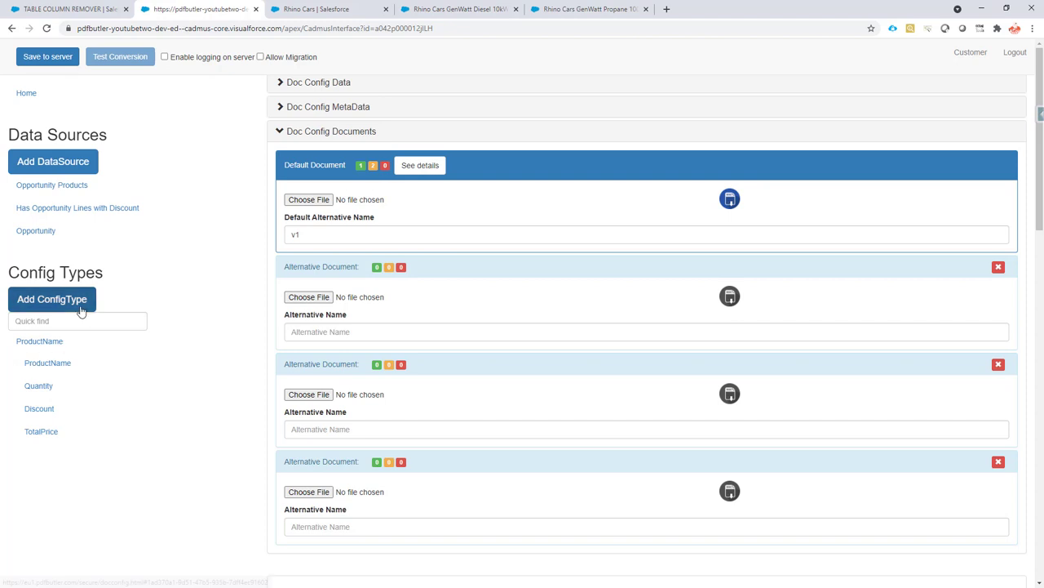
Add a TABLE_COLUMN_REMOVER config type named ShowOnDiscount on the Opportunity data source
left_click(52, 298)
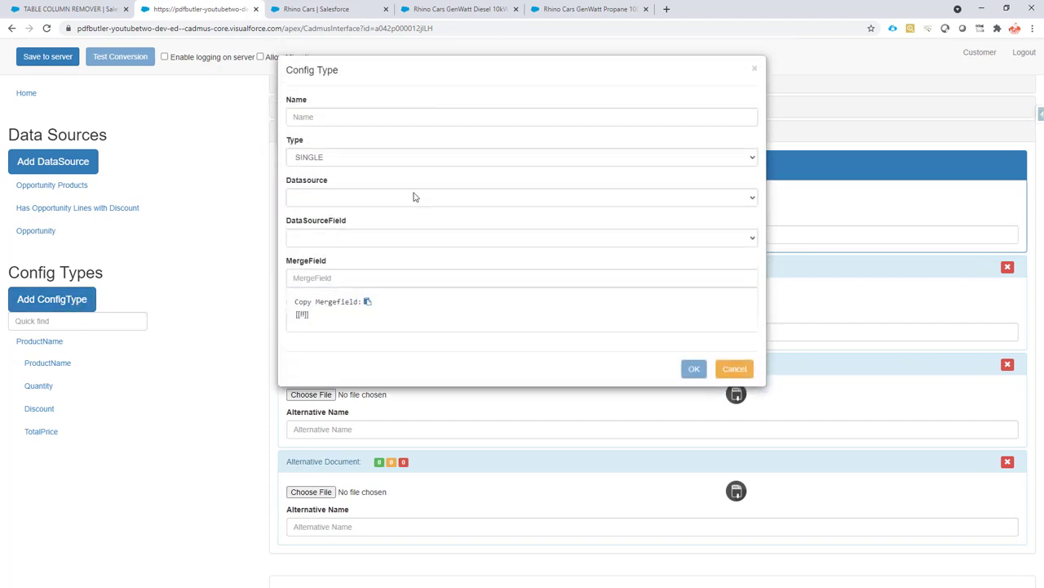
left_click(519, 156)
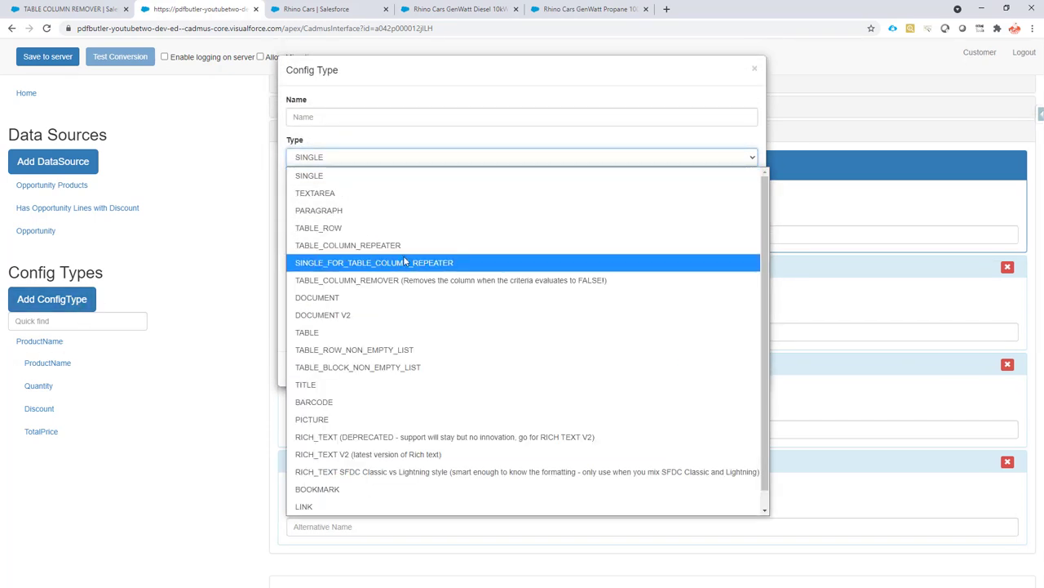
mouse_move(405, 281)
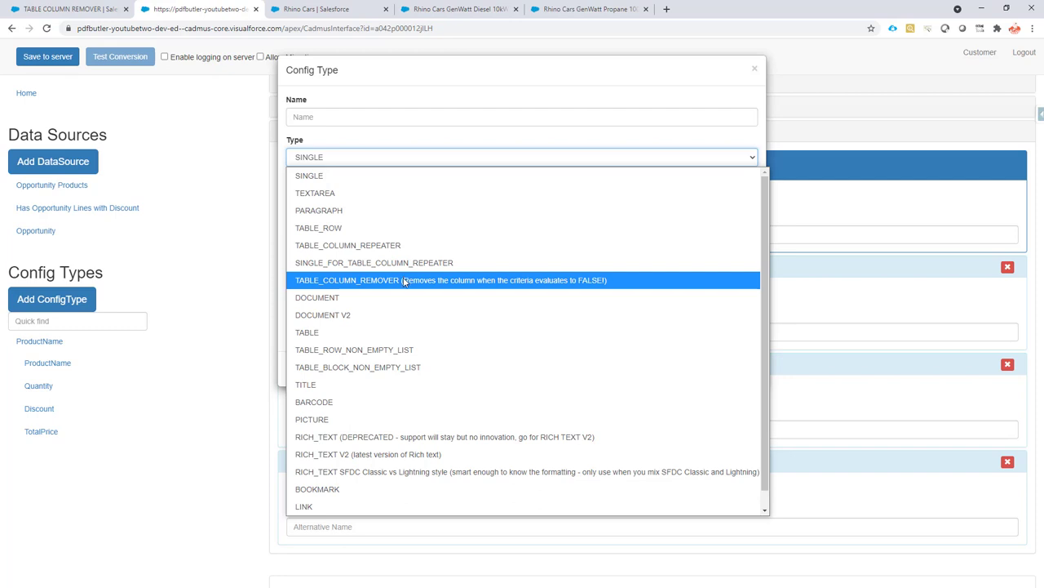
mouse_move(405, 269)
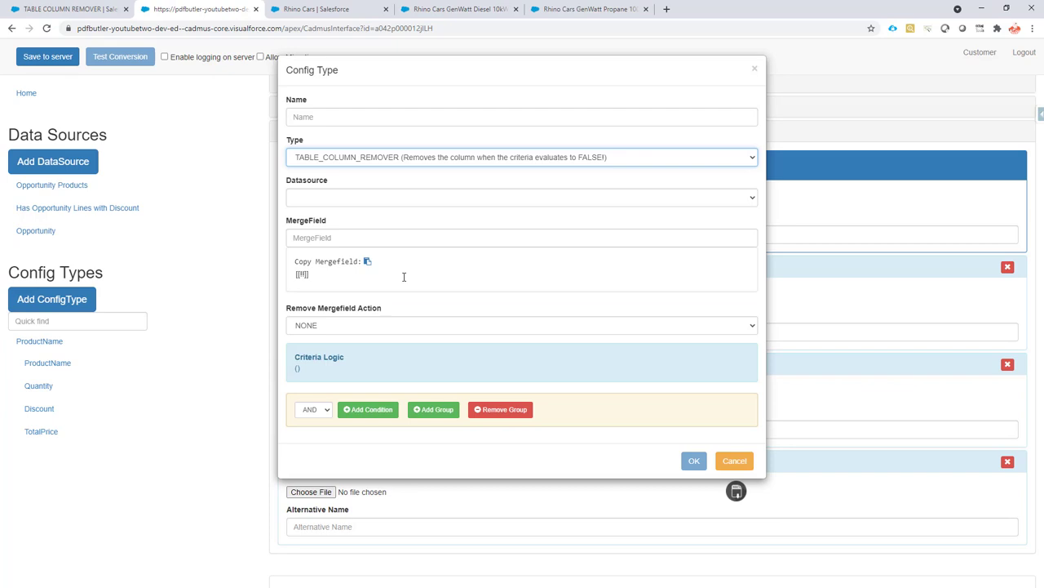
left_click(519, 116)
type("ShowOnDiscount")
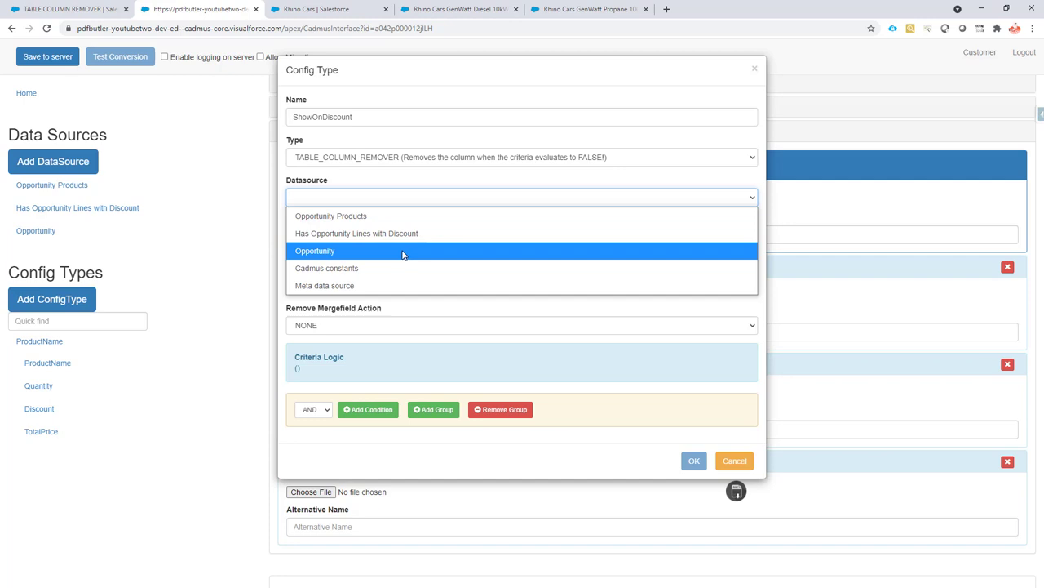
left_click(313, 251)
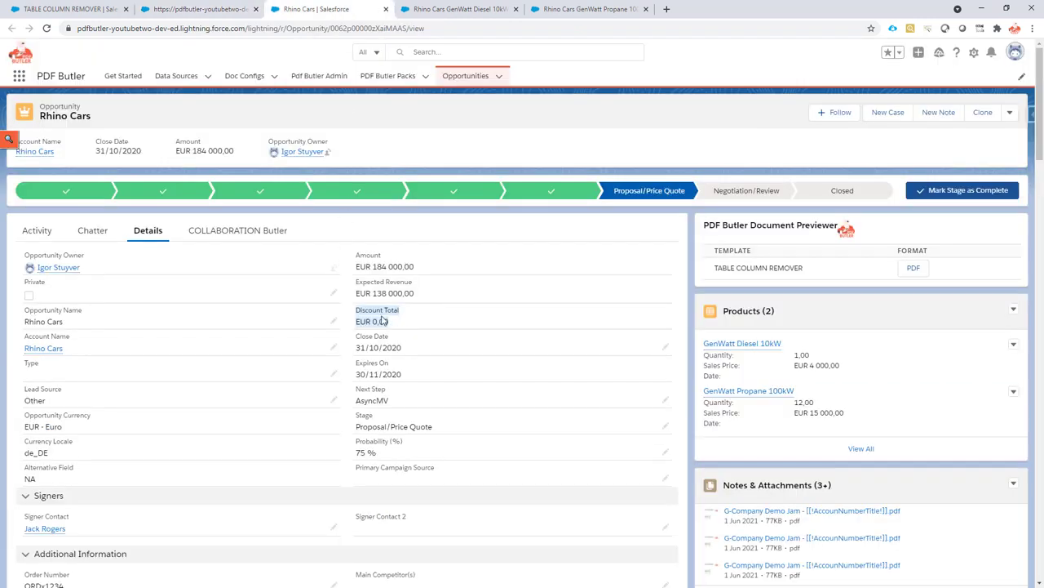
mouse_move(204, 13)
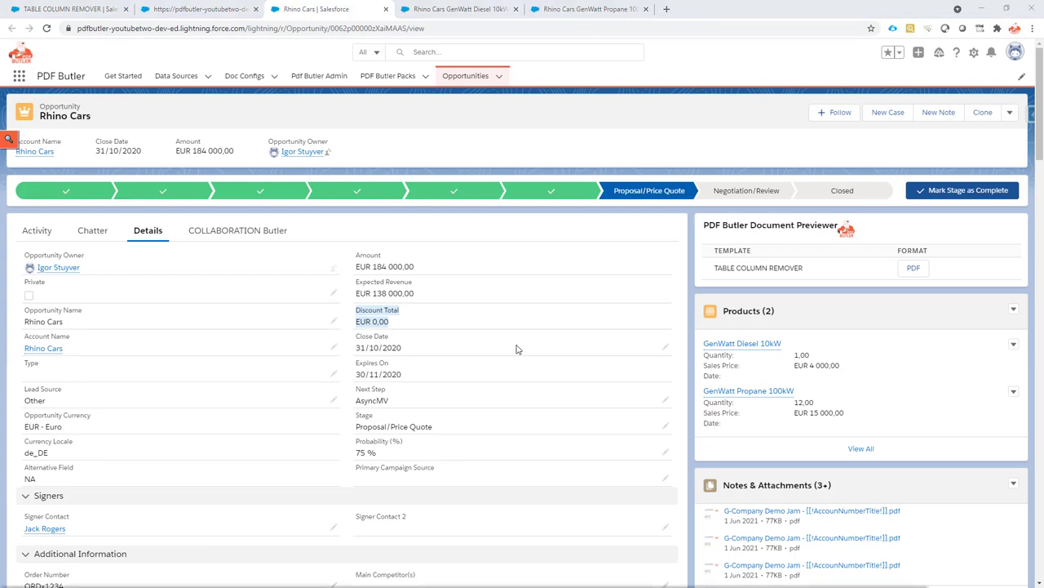
left_click(204, 13)
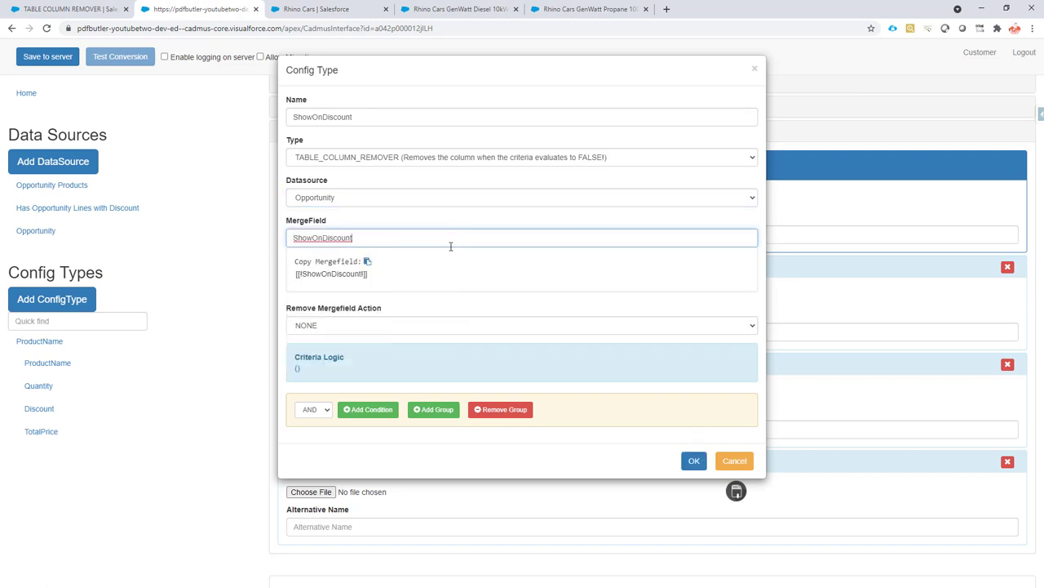
Set the remover to drop the containing paragraph with the merge field and start a criteria condition
left_click(521, 325)
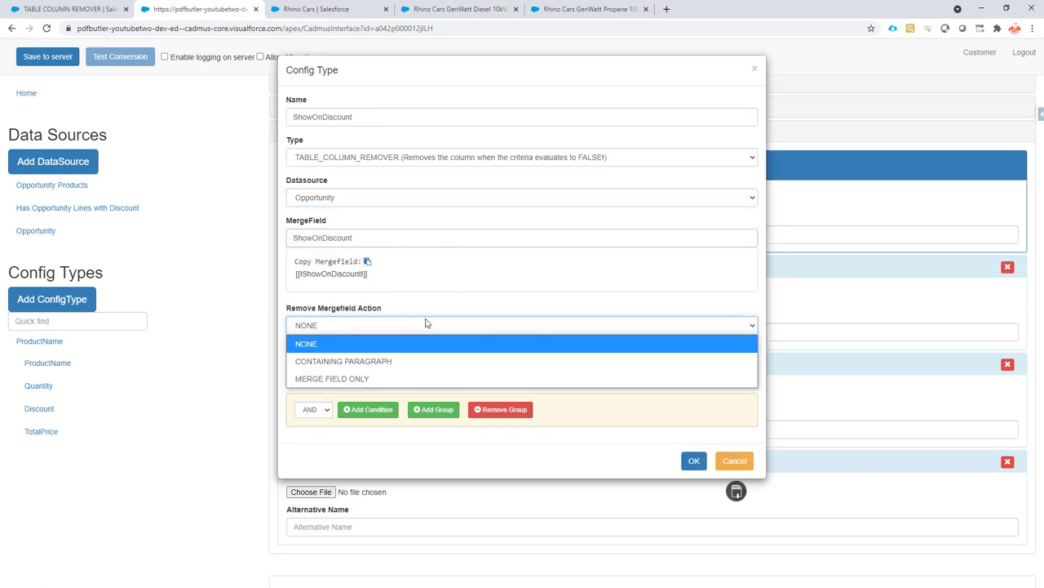
mouse_move(461, 361)
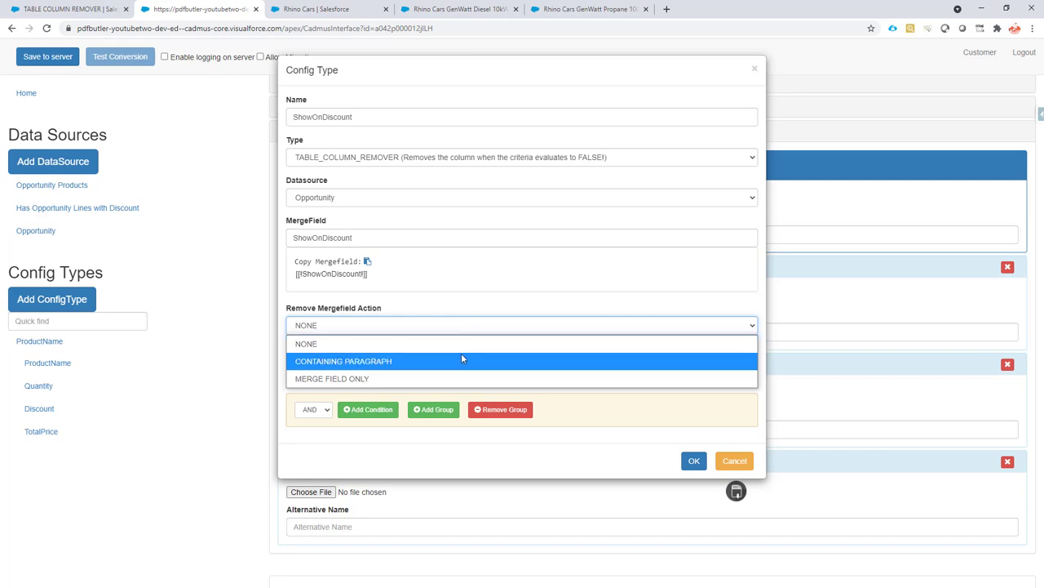
mouse_move(460, 358)
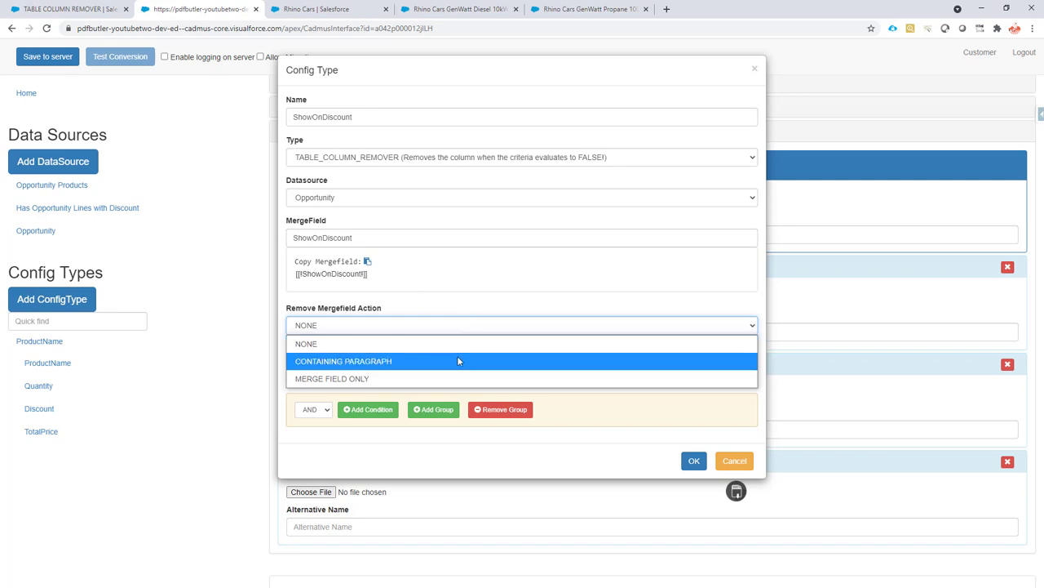
left_click(345, 360)
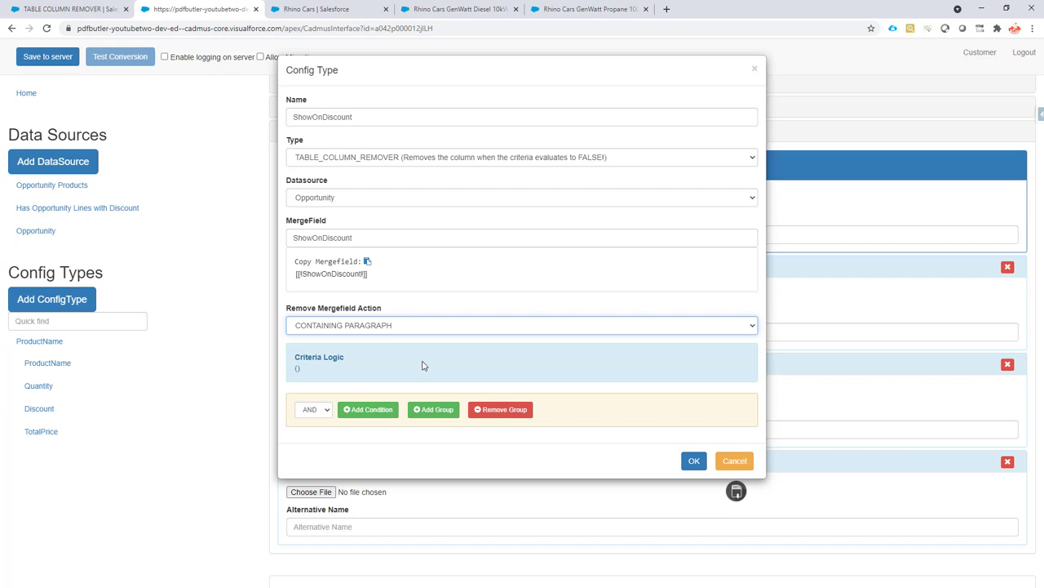
mouse_move(380, 331)
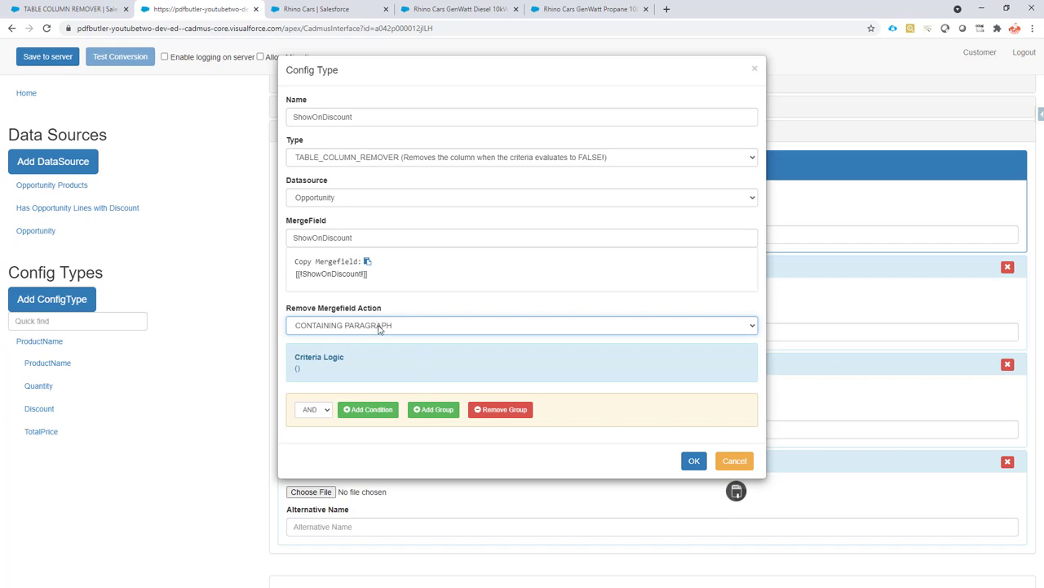
mouse_move(398, 343)
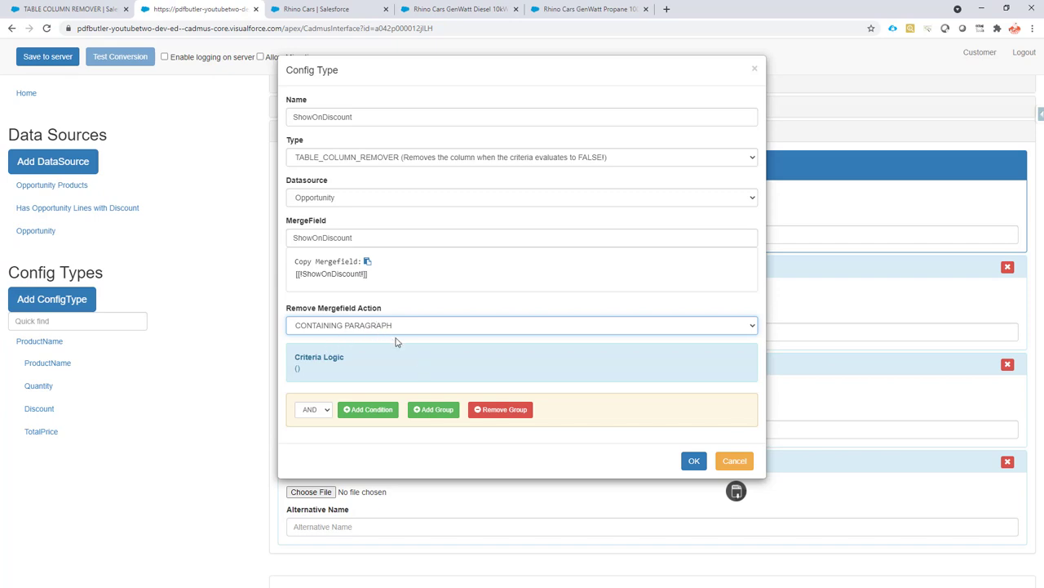
mouse_move(374, 410)
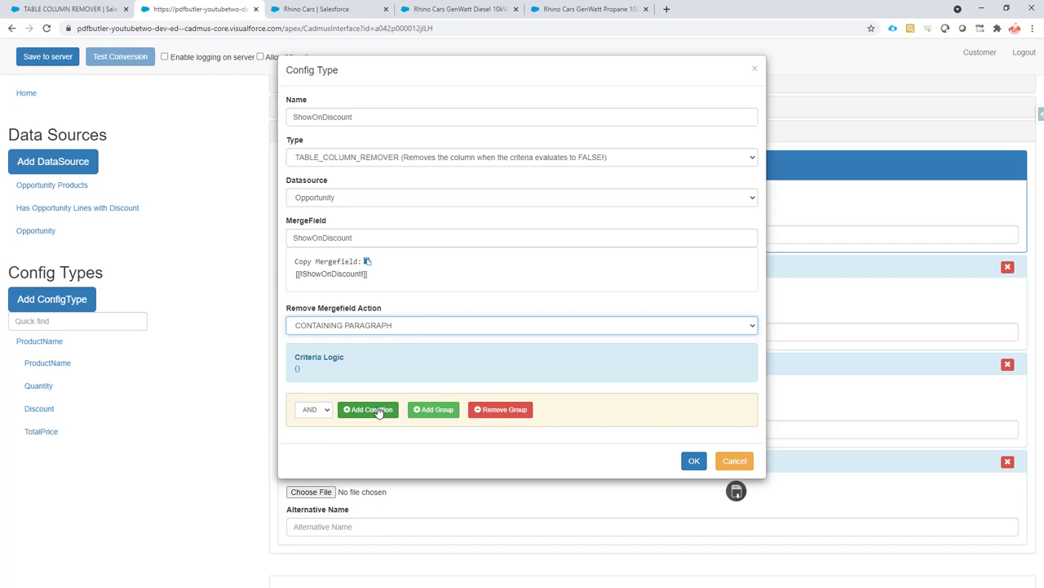
left_click(368, 410)
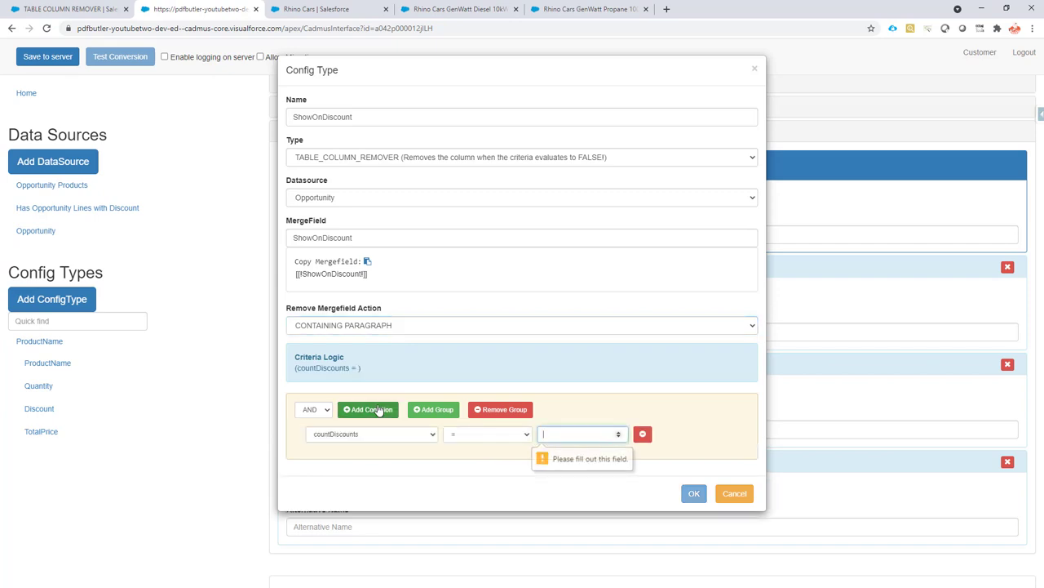
mouse_move(413, 437)
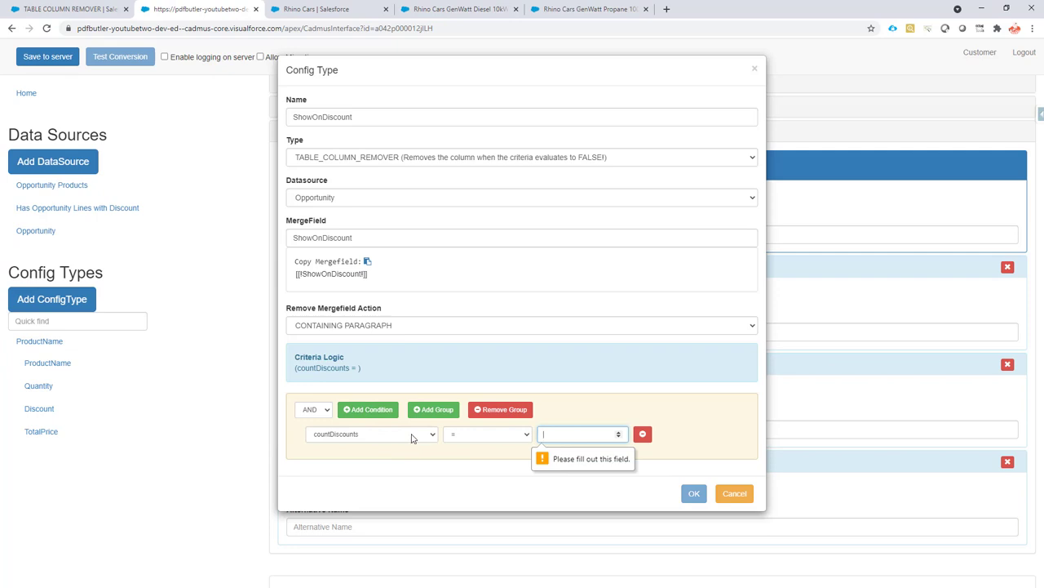
left_click(373, 434)
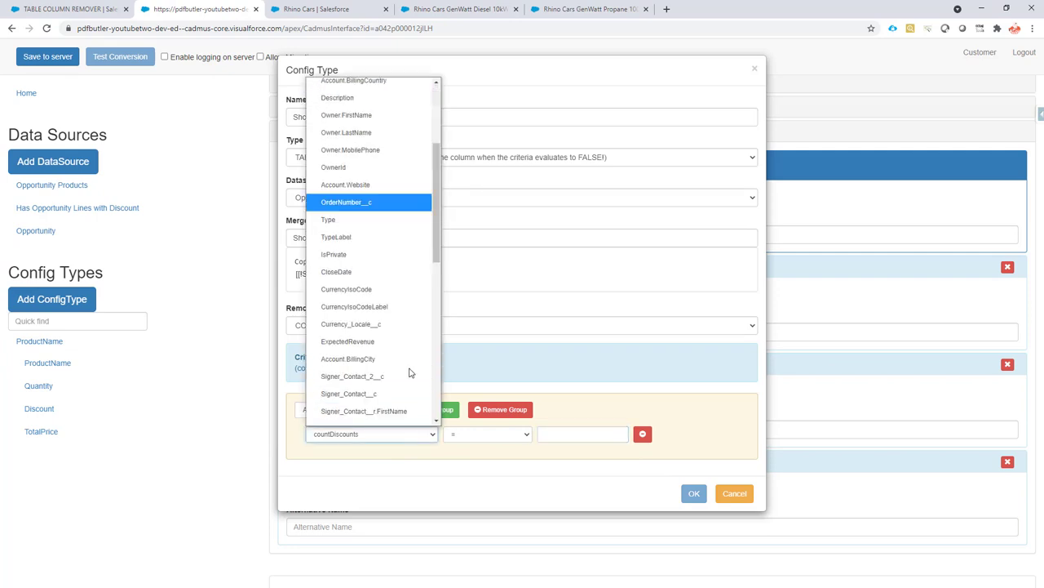
Set the criteria to Discount_Total__c >= 1 and confirm the ShowOnDiscount config type
scroll("down", 3)
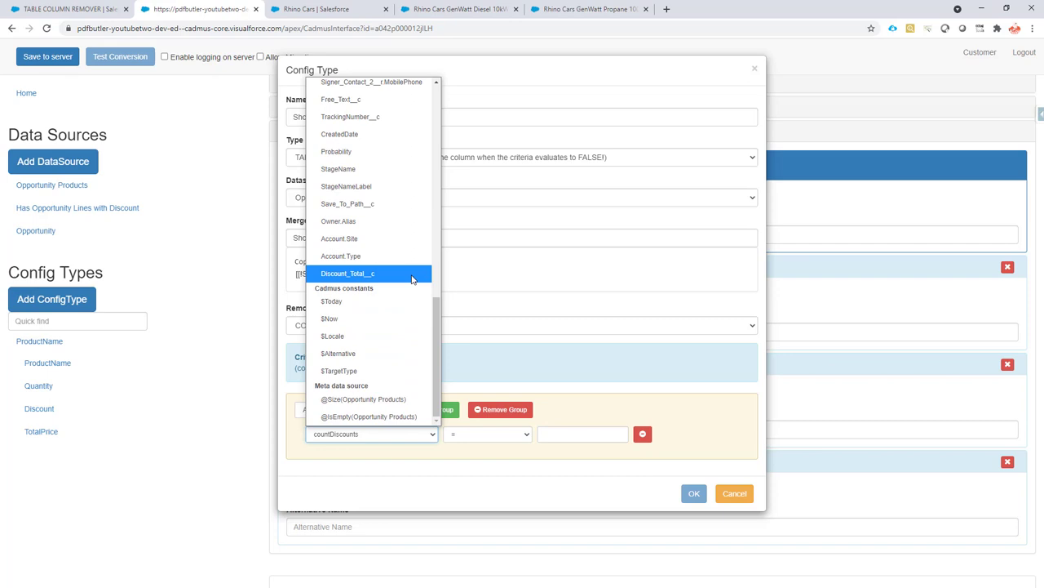
mouse_move(395, 277)
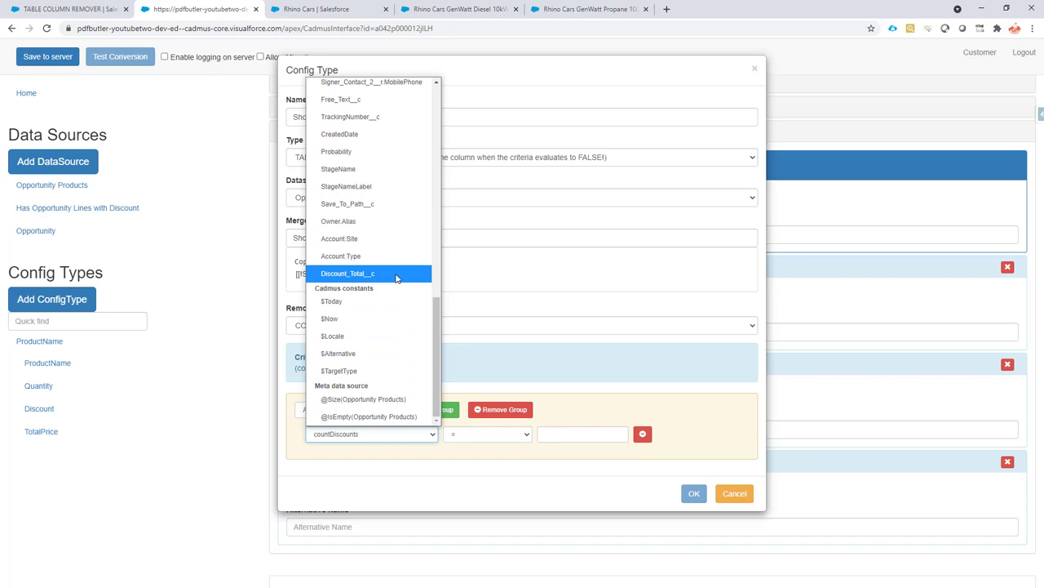
left_click(357, 275)
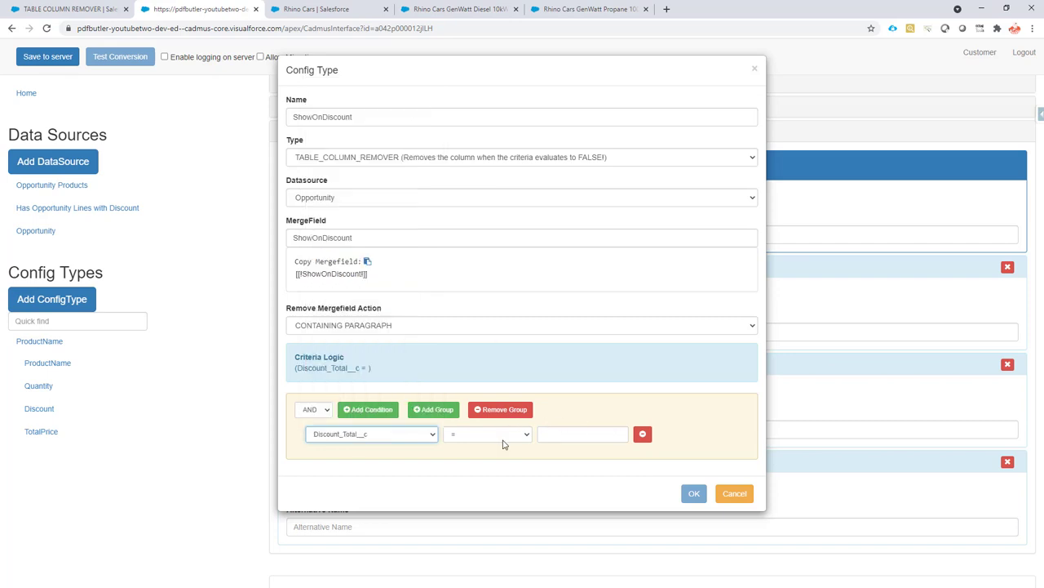
left_click(488, 435)
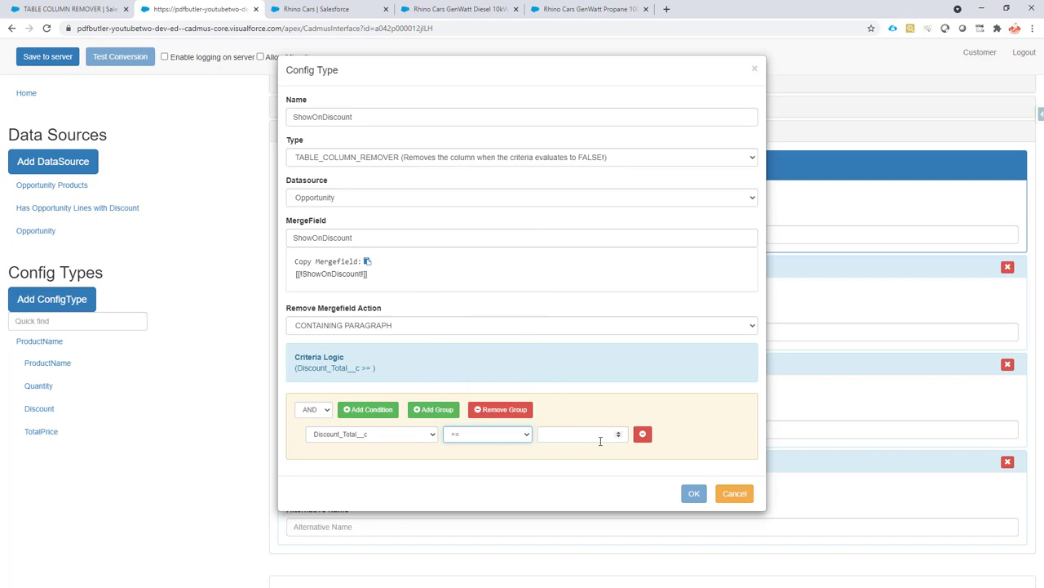
type("1")
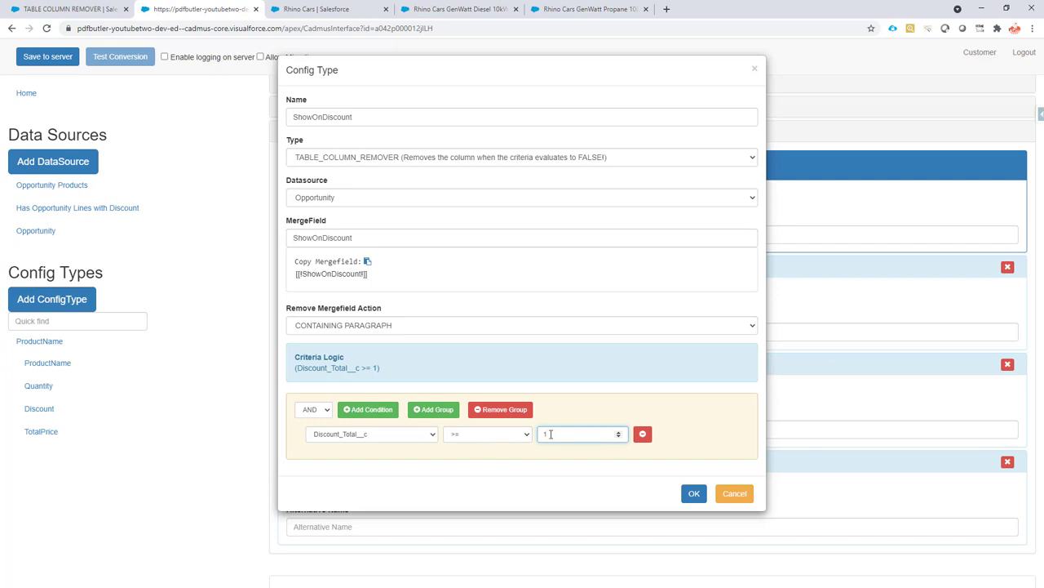
mouse_move(651, 468)
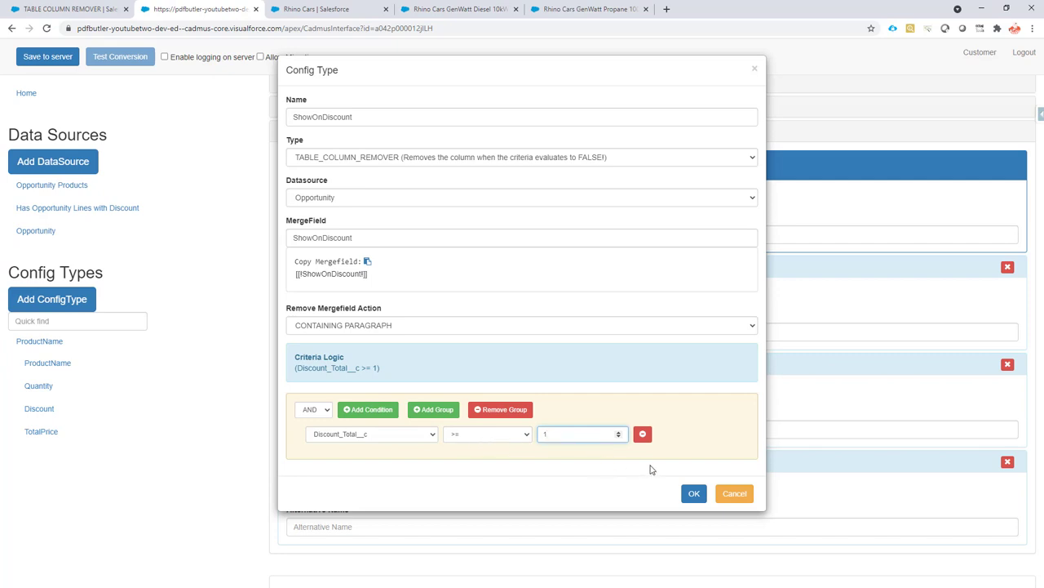
left_click(694, 493)
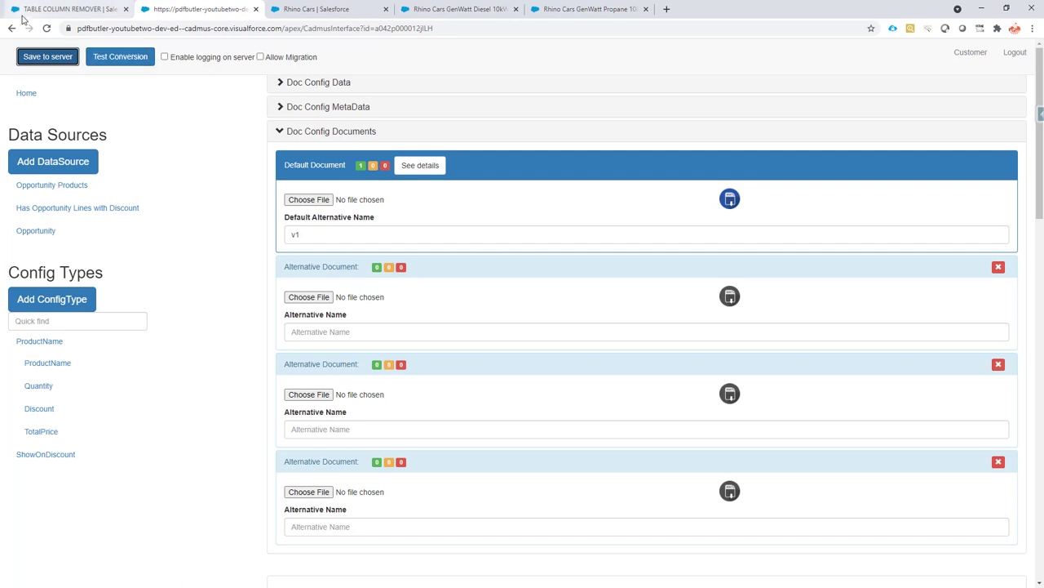
mouse_move(73, 11)
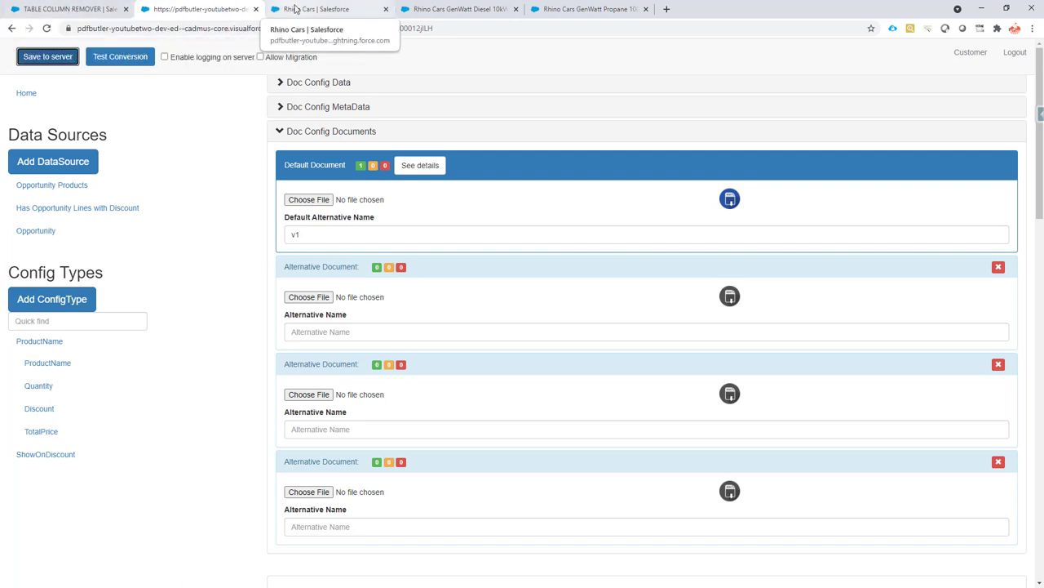
Regenerate the Rhino Cars PDF preview, now without a discount column, and close it
left_click(318, 9)
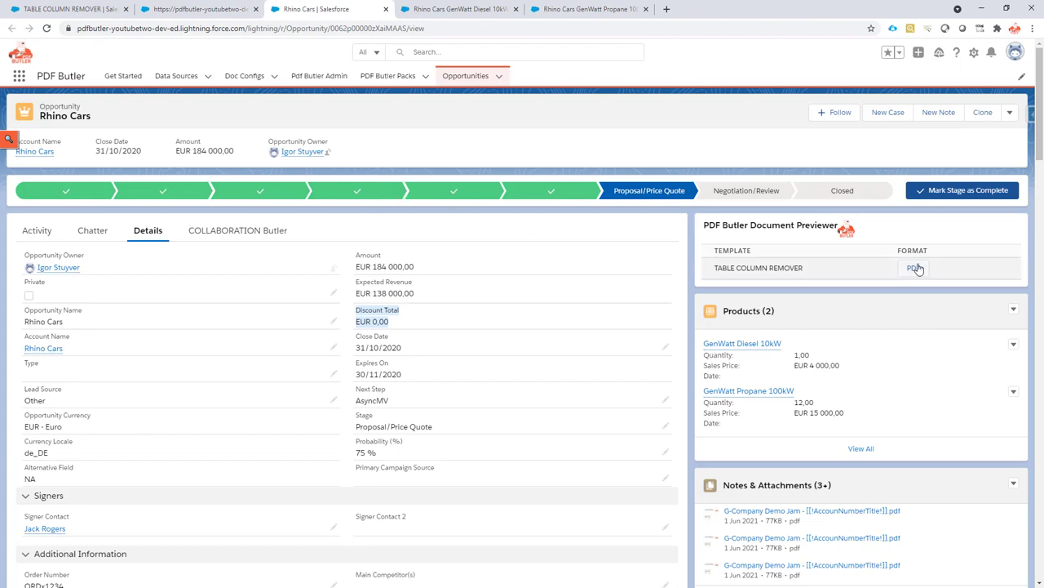
left_click(914, 268)
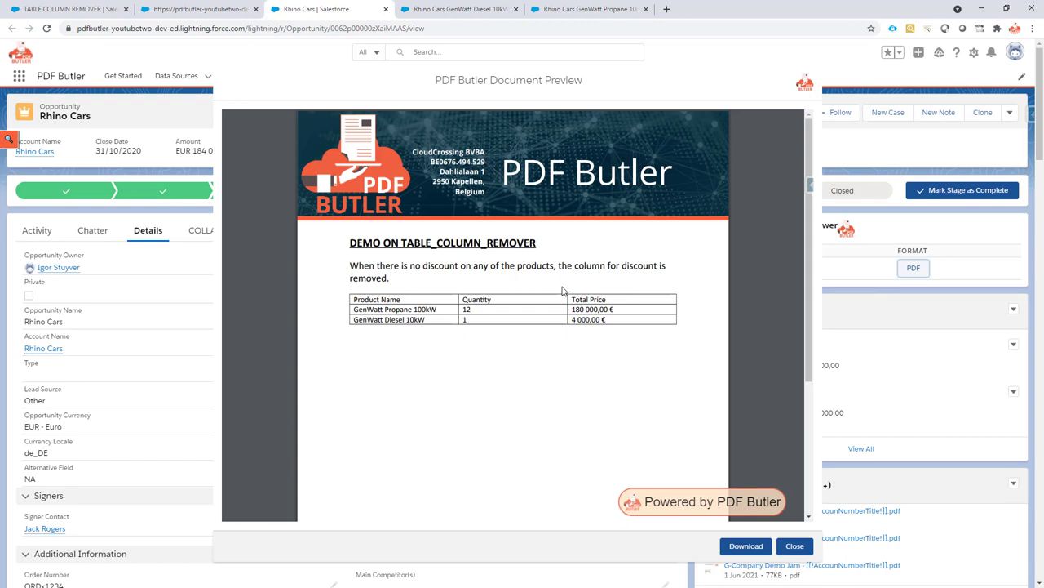
mouse_move(583, 320)
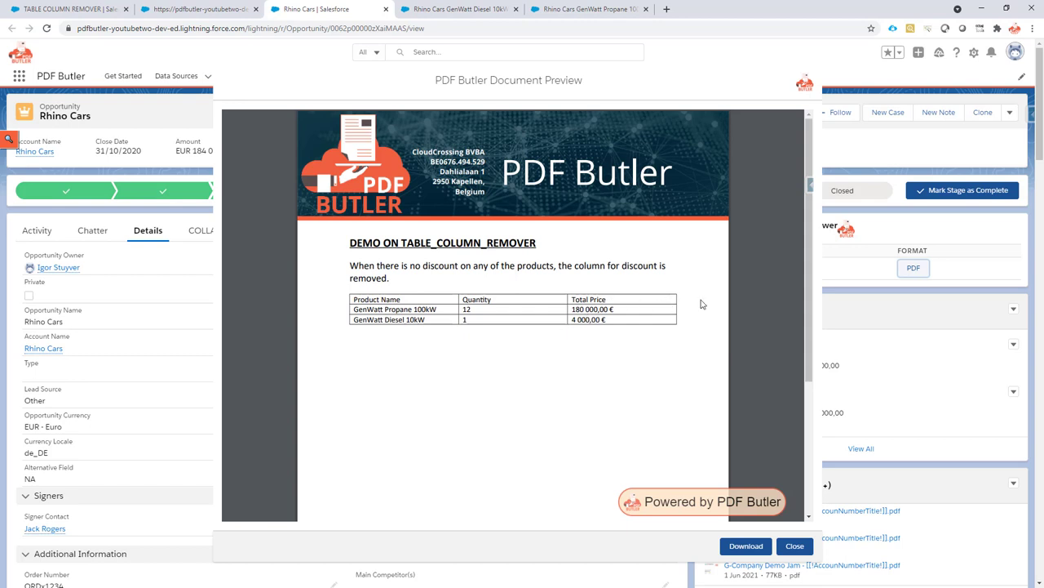
mouse_move(369, 294)
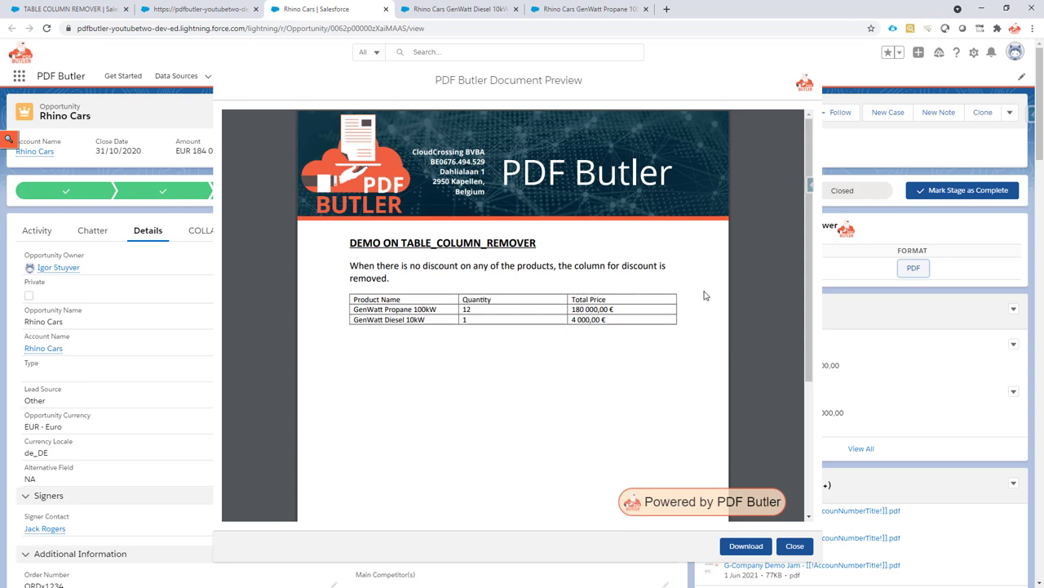
mouse_move(673, 475)
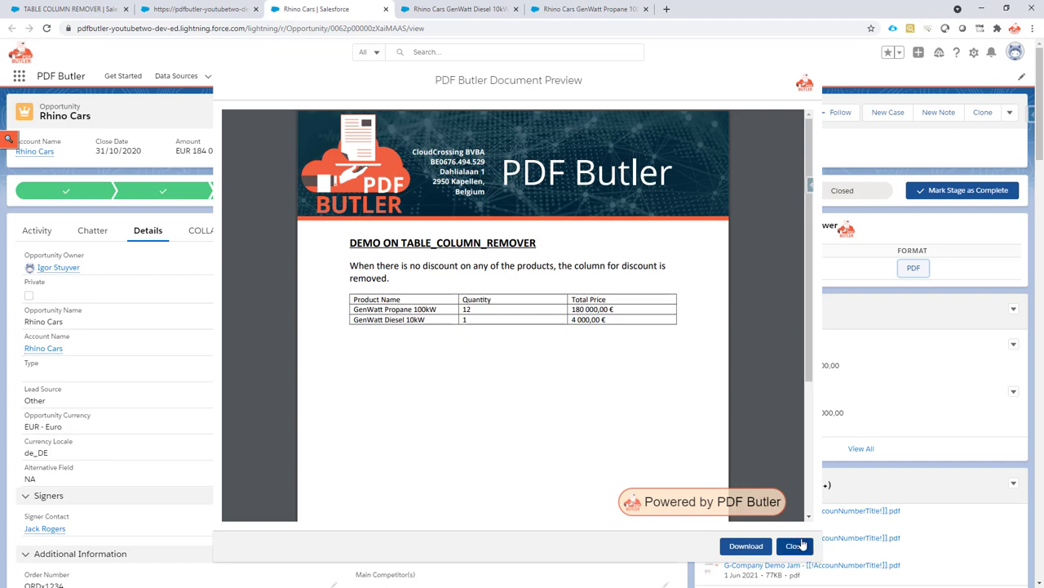
left_click(795, 545)
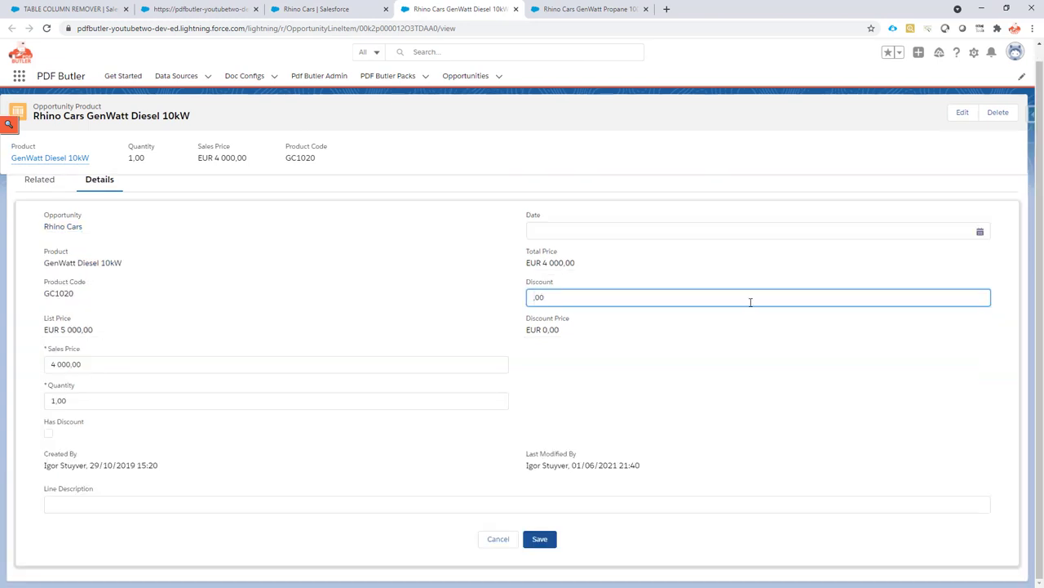
Give both GenWatt Diesel 10kW and Propane 100kW a 5 % discount and return to the opportunity
type("5")
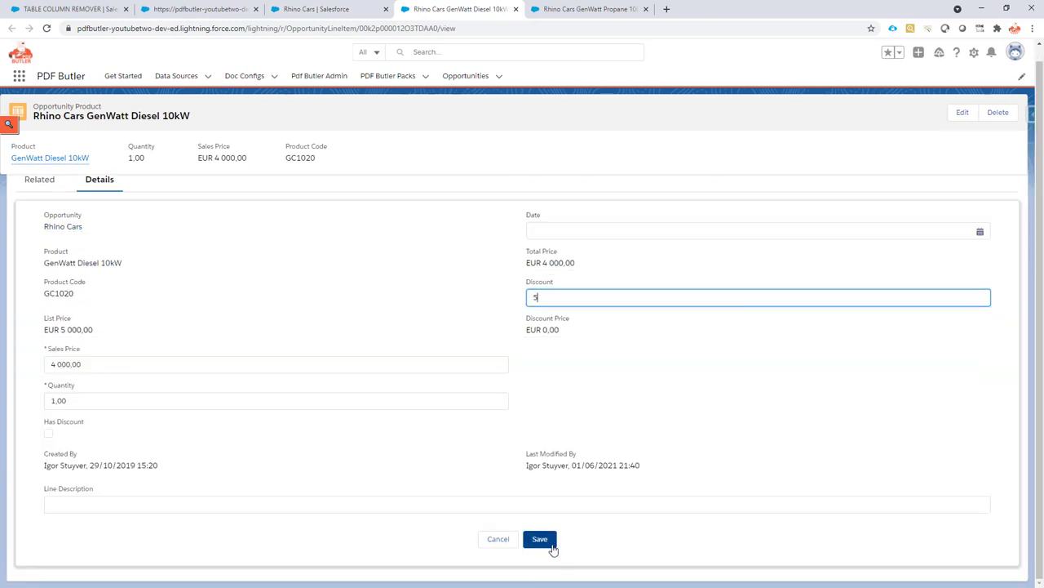
left_click(545, 538)
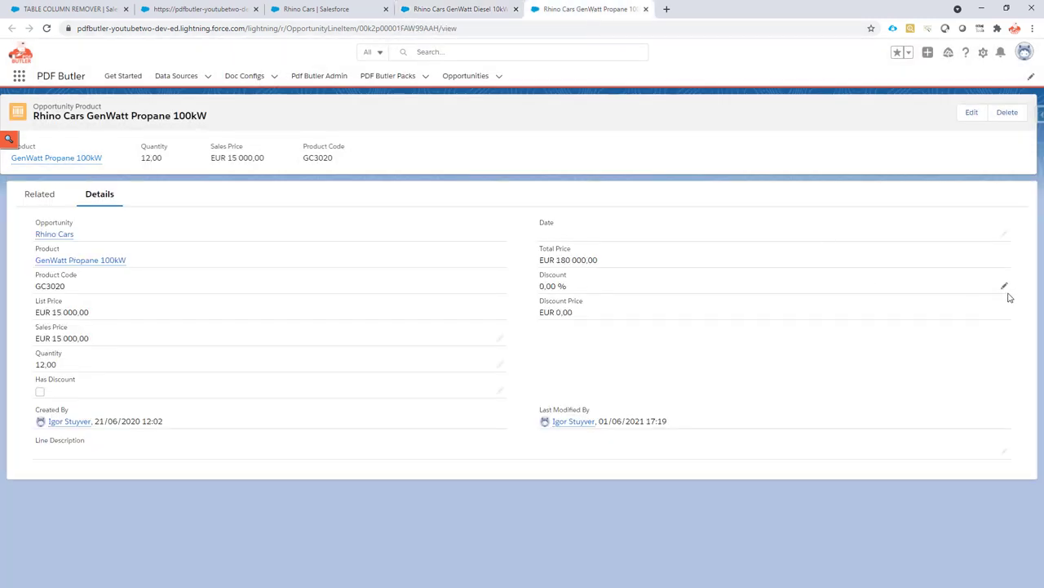
left_click(1005, 285)
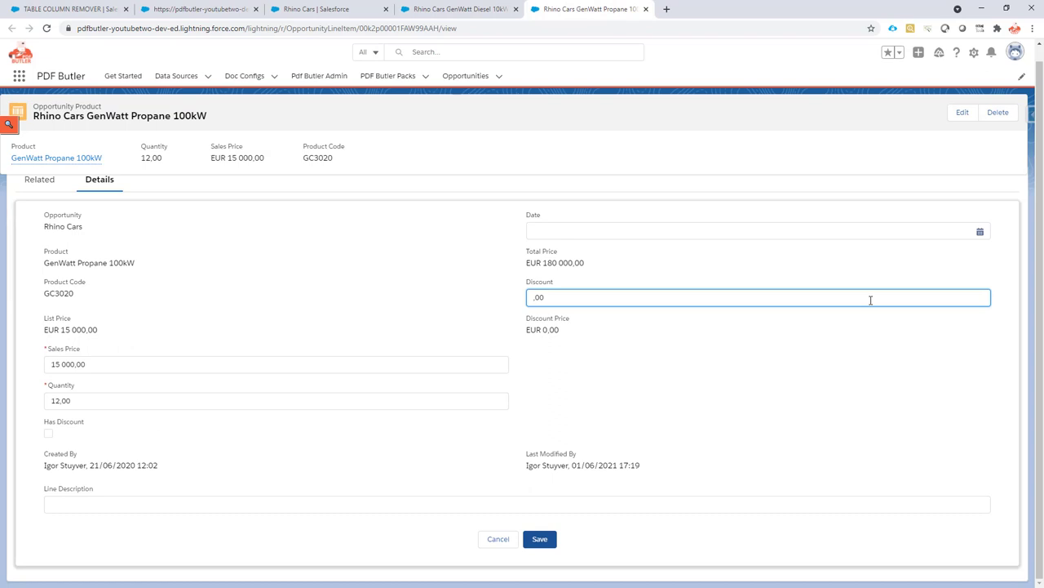
type("5")
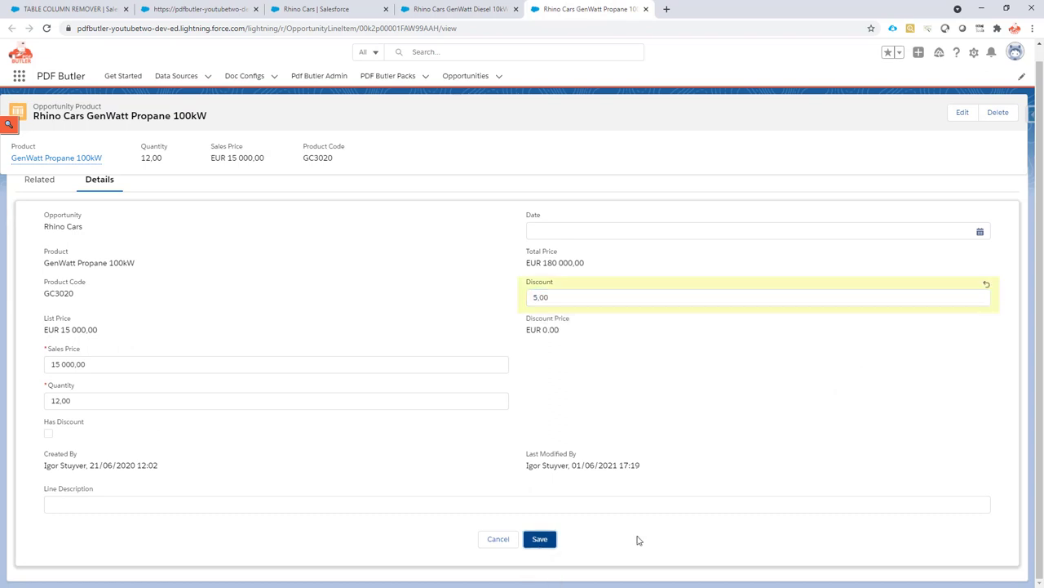
left_click(541, 539)
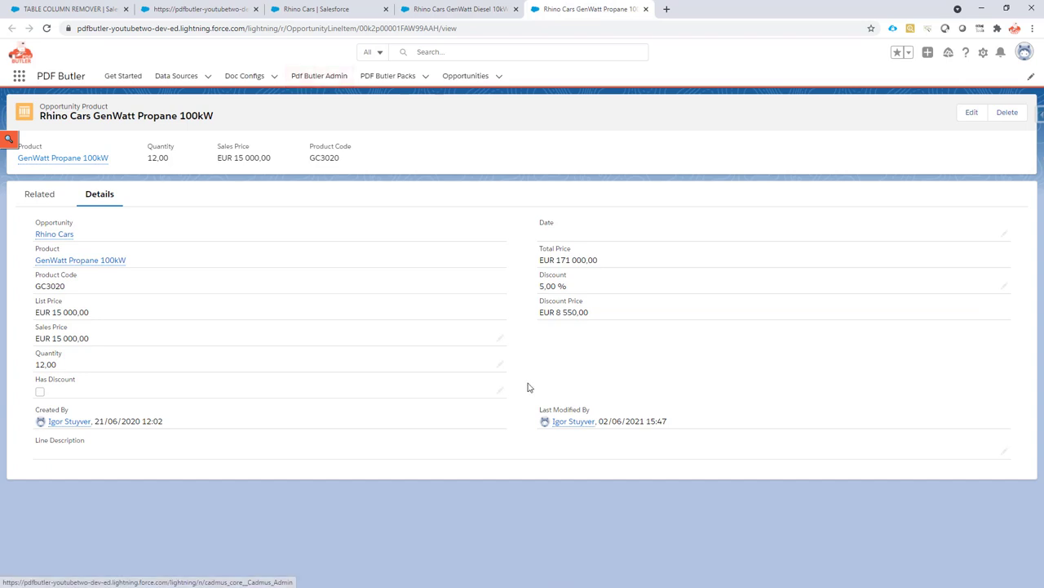
left_click(54, 235)
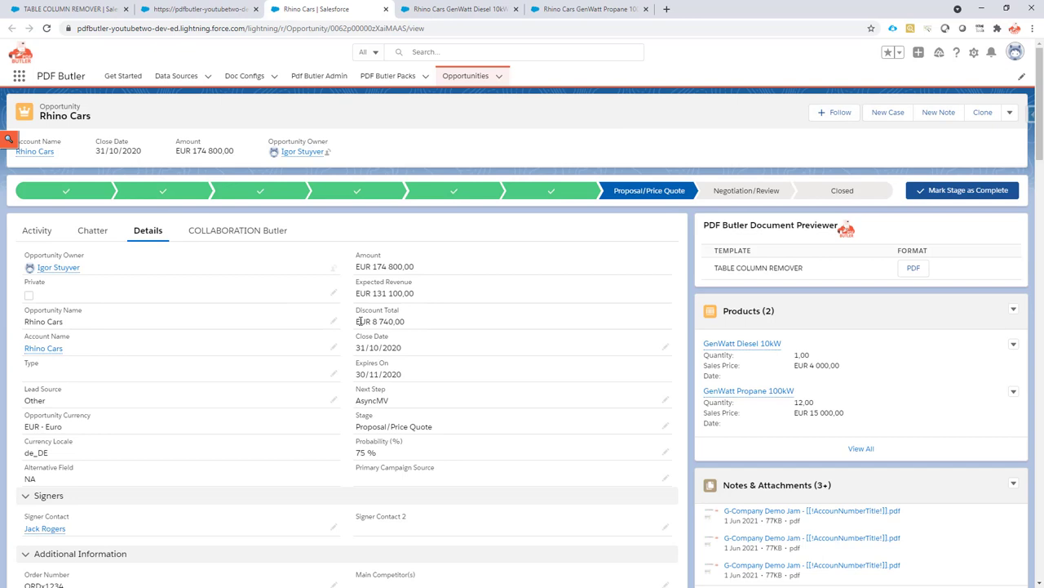
Regenerate the PDF preview, now showing Discount values 8 550,00 € and 190,00 €
double_click(380, 320)
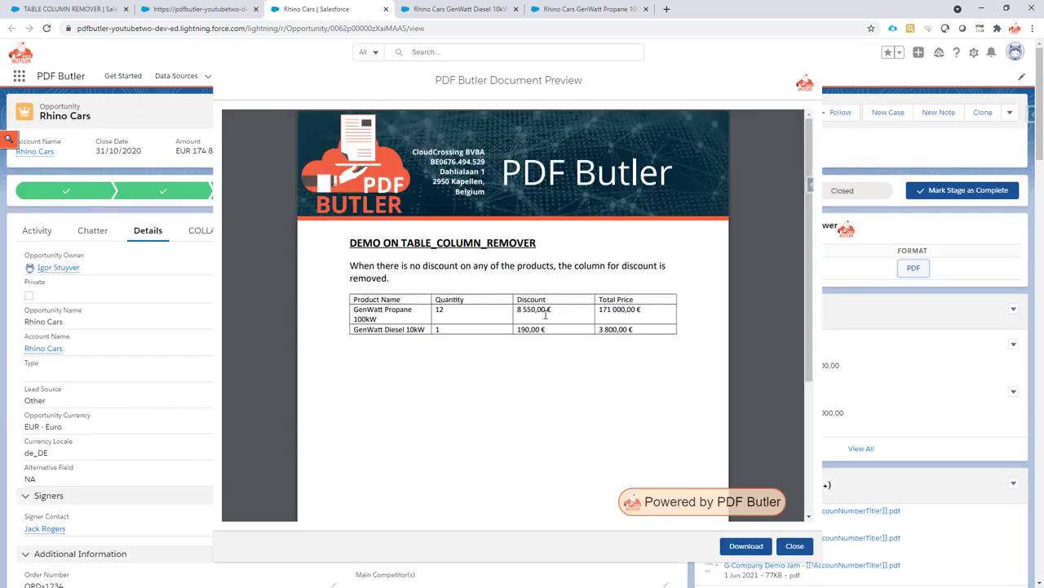
mouse_move(554, 333)
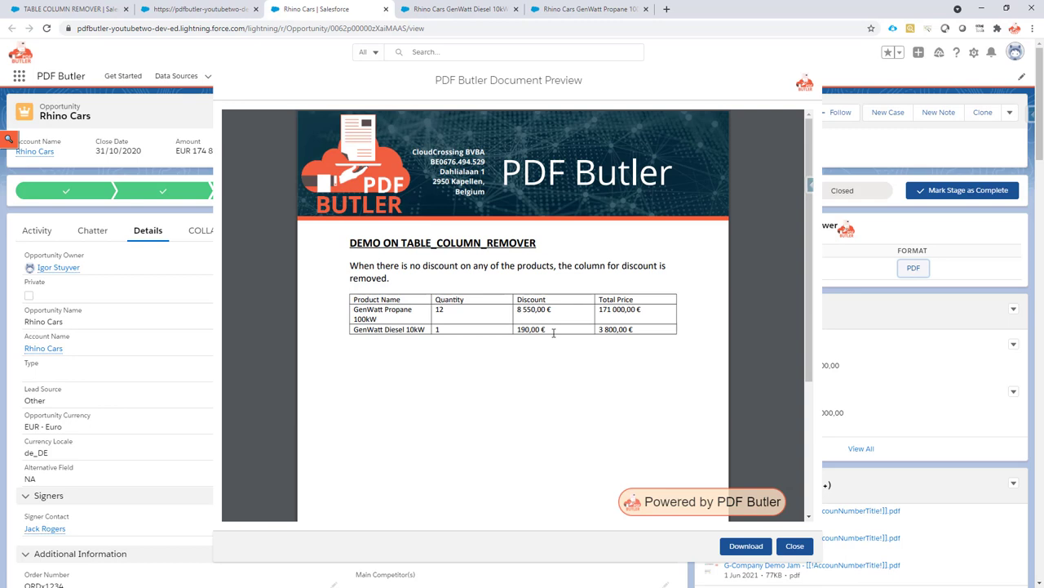
mouse_move(553, 328)
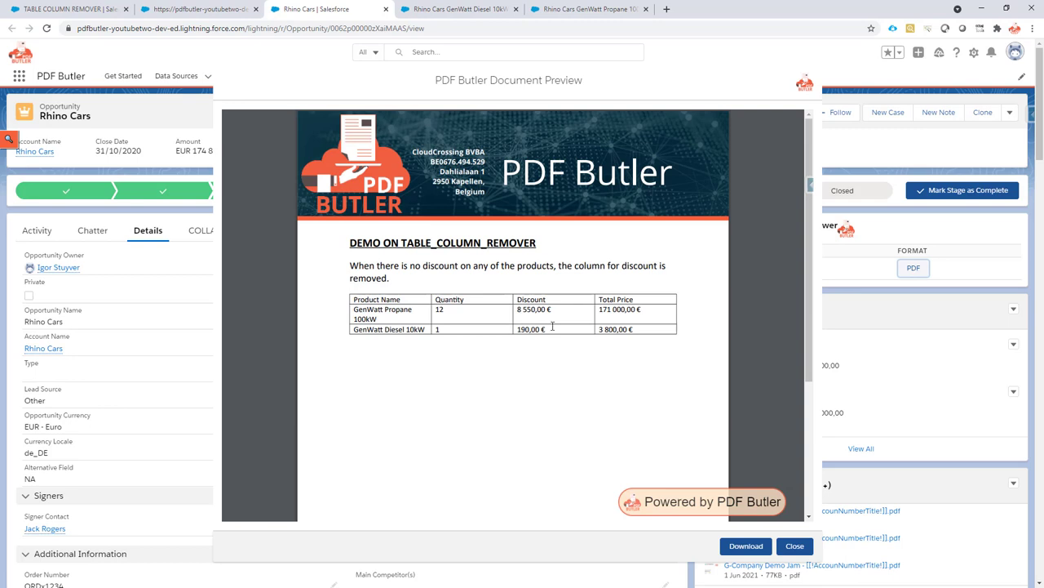